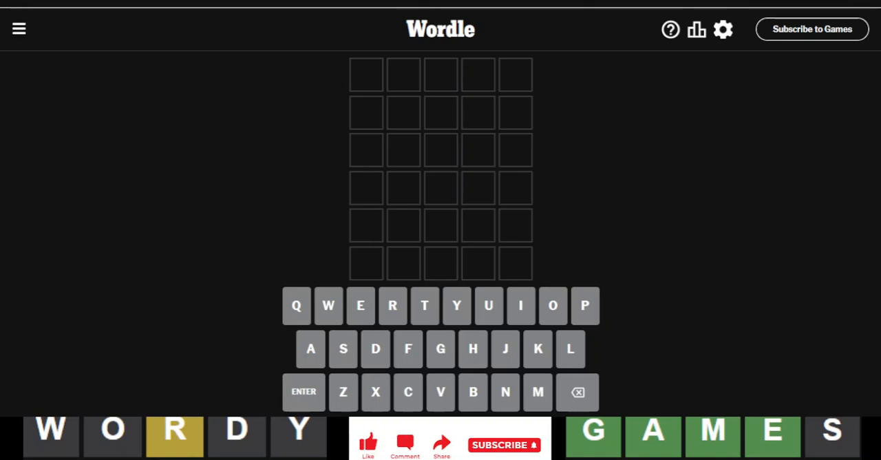
mouse_move(426, 360)
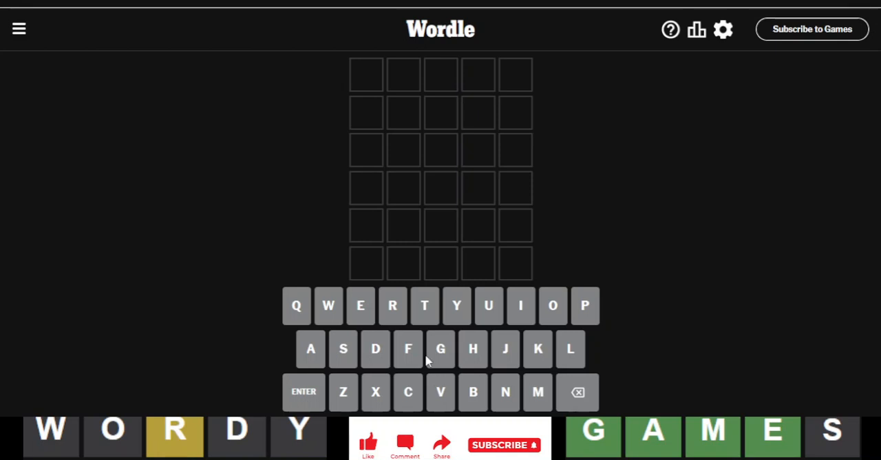
mouse_move(537, 216)
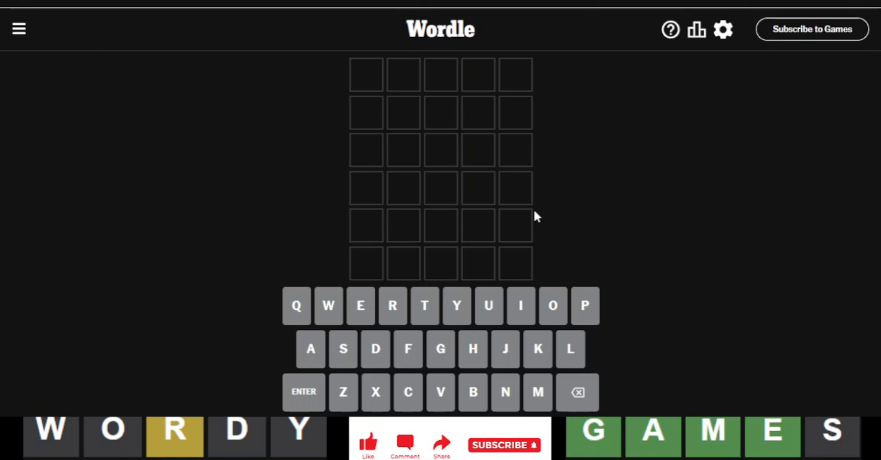
mouse_move(723, 192)
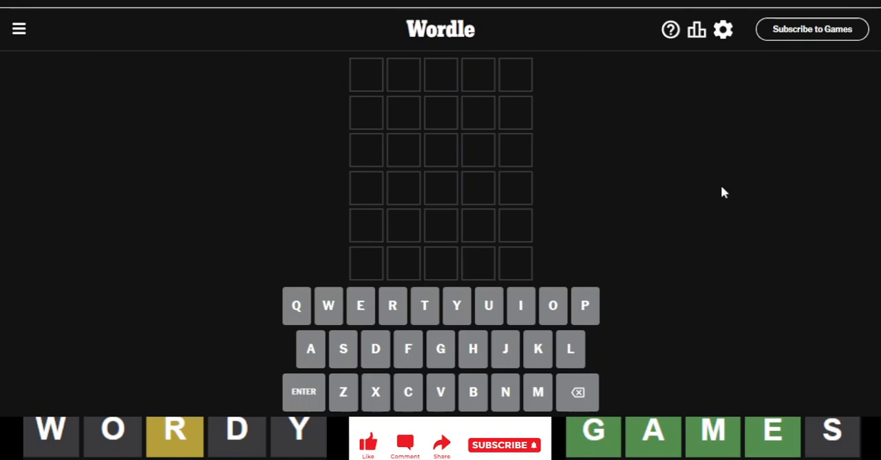
- Enter ORATE as the opening guess
text(ORATE)
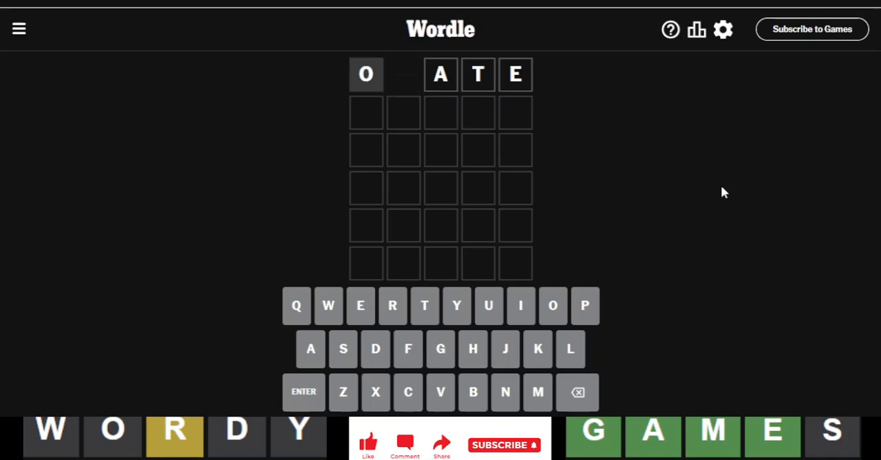
click(304, 391)
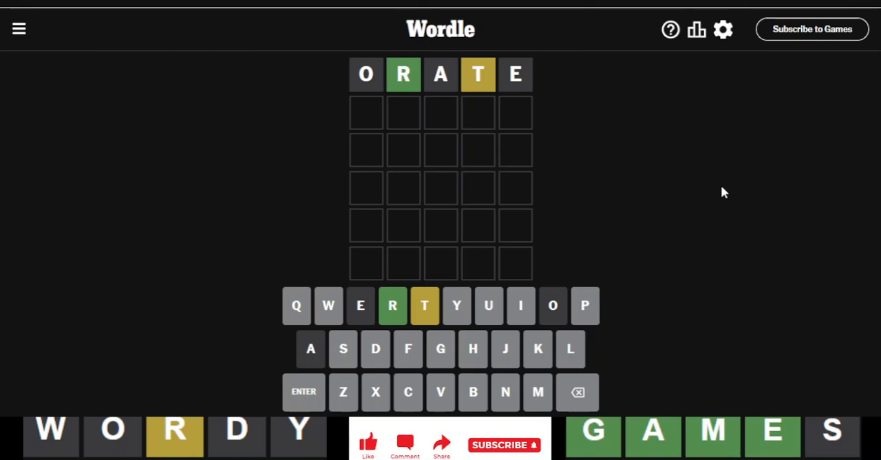
mouse_move(595, 184)
text(BL)
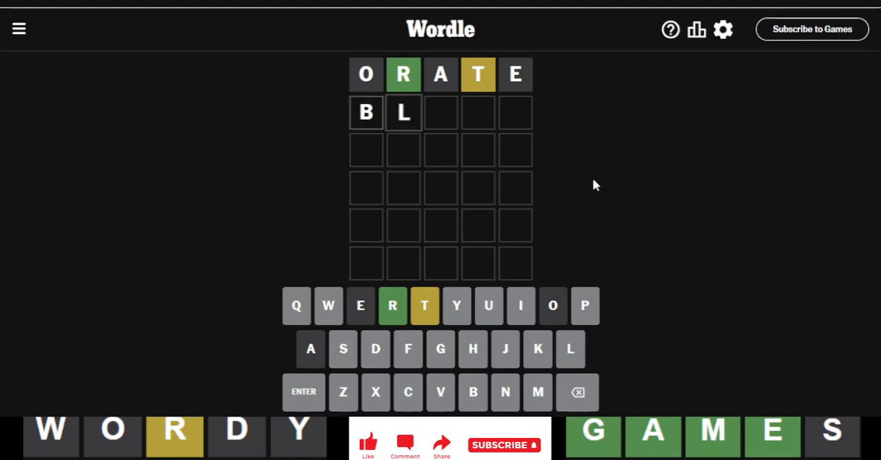
- Clear the partly typed letters from the second guess row
click(577, 392)
text(XRXST)
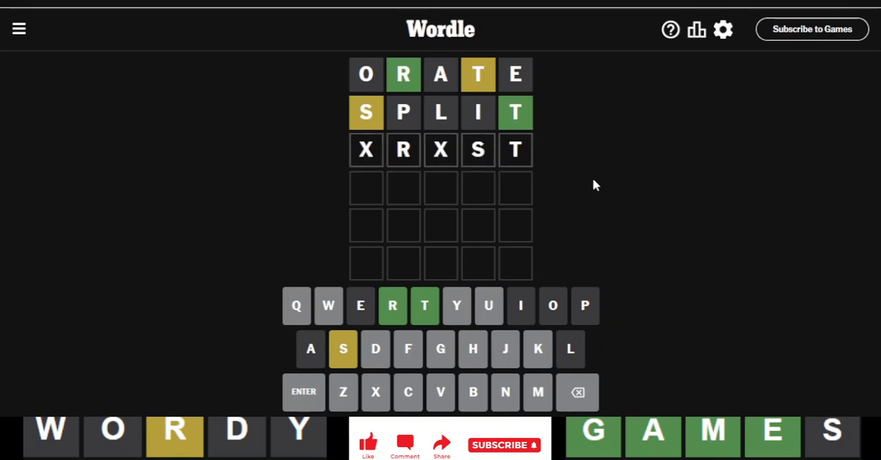
mouse_move(439, 150)
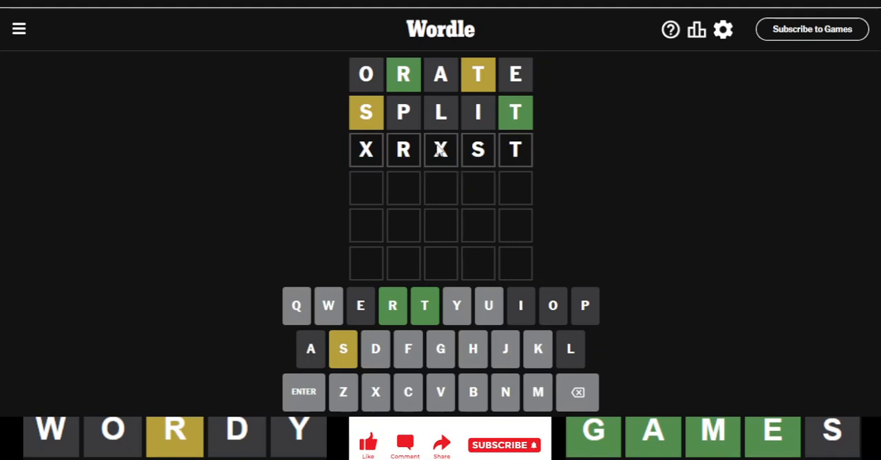
mouse_move(635, 209)
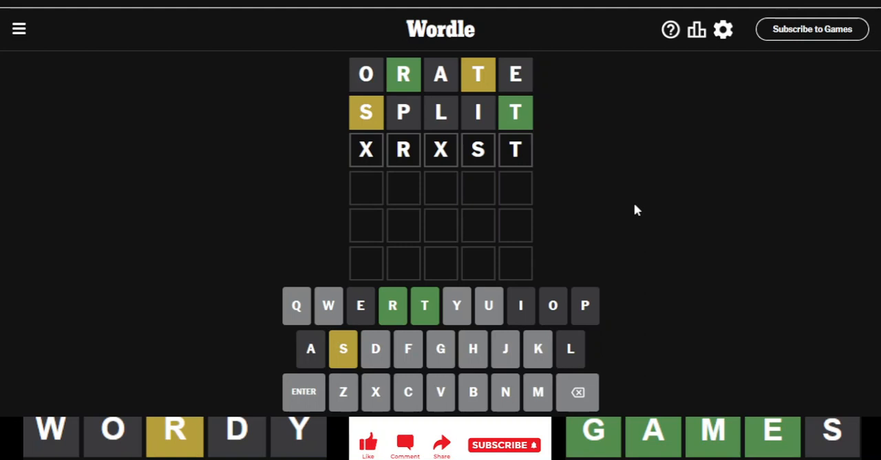
- Fix the draft and submit CRUST as the third guess
click(577, 391)
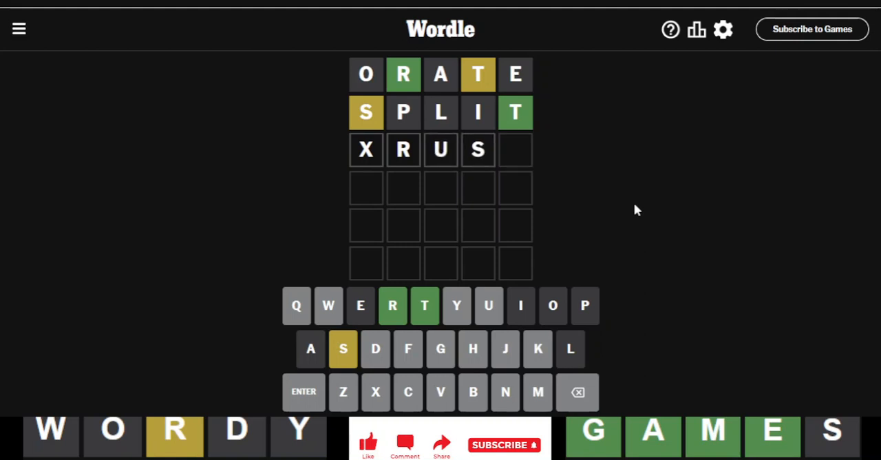
click(425, 305)
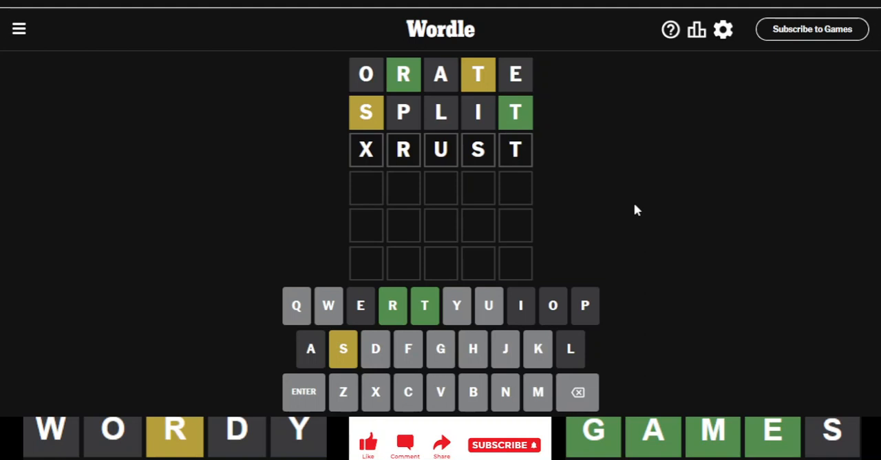
mouse_move(651, 161)
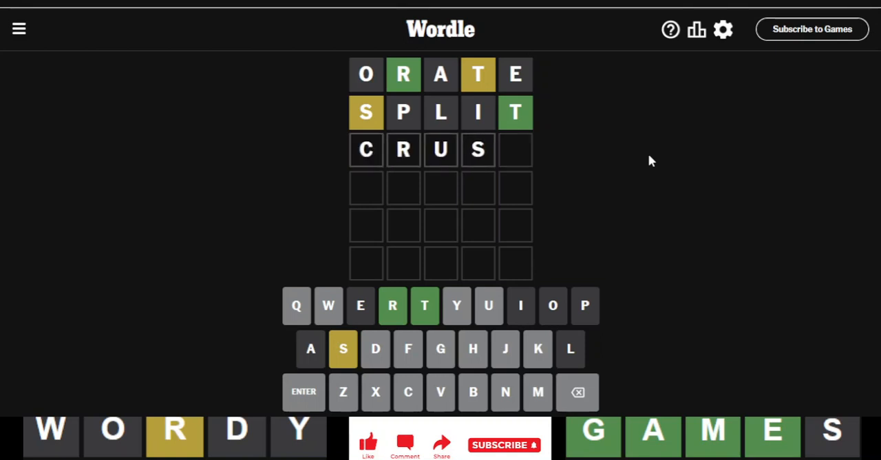
click(424, 306)
text(TRU)
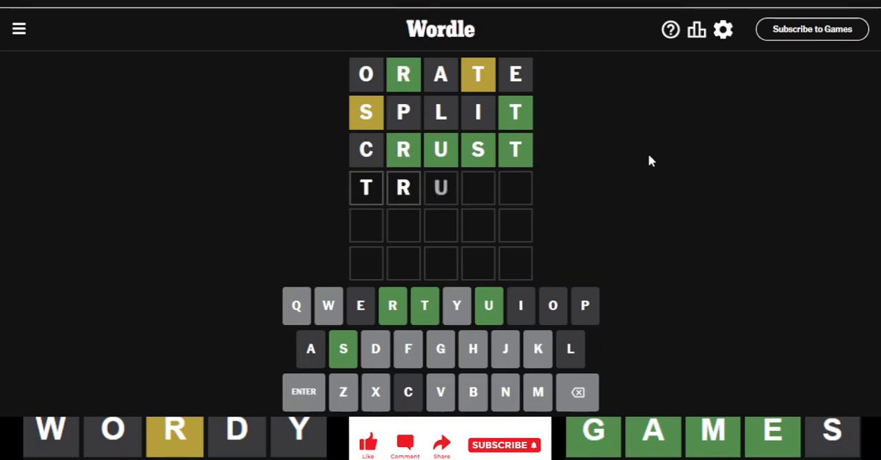
- Complete TRUST as the fourth guess and view the game statistics
text(ST)
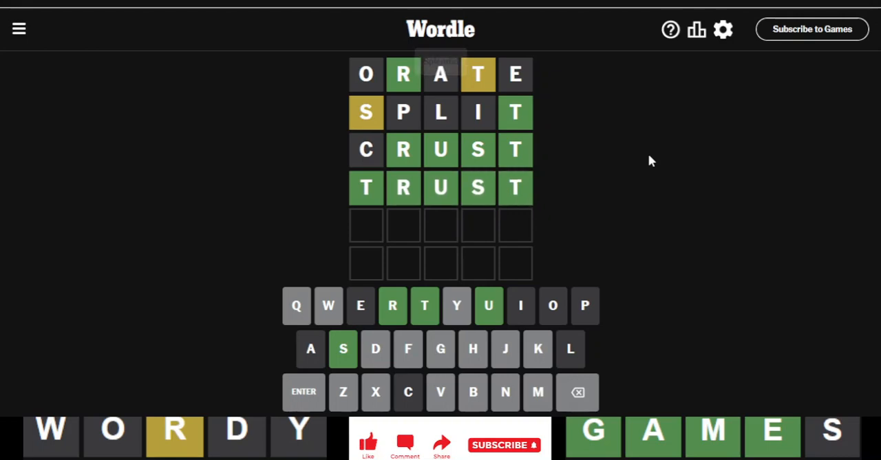
click(697, 29)
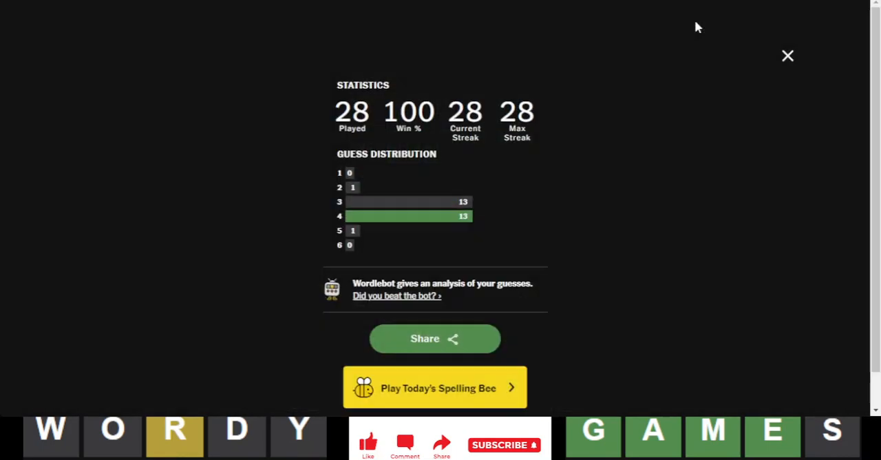
click(788, 56)
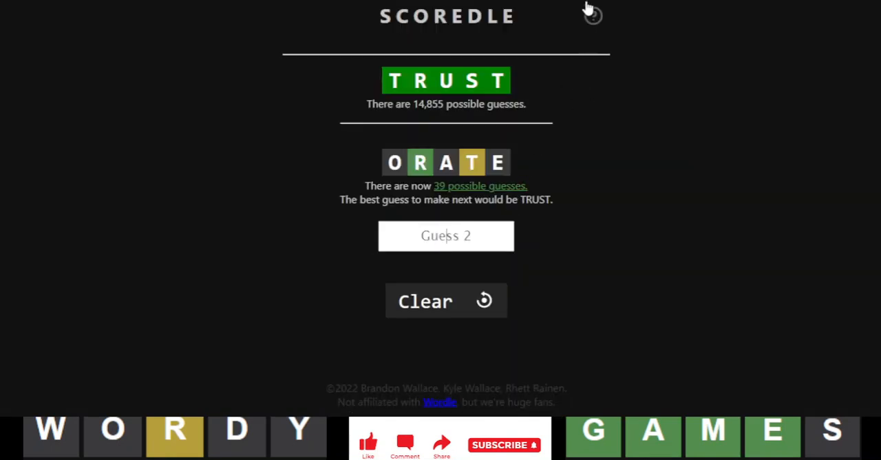
- Enter the guesses into Scoredle and scroll through its analysis of TRUST
text(SPL)
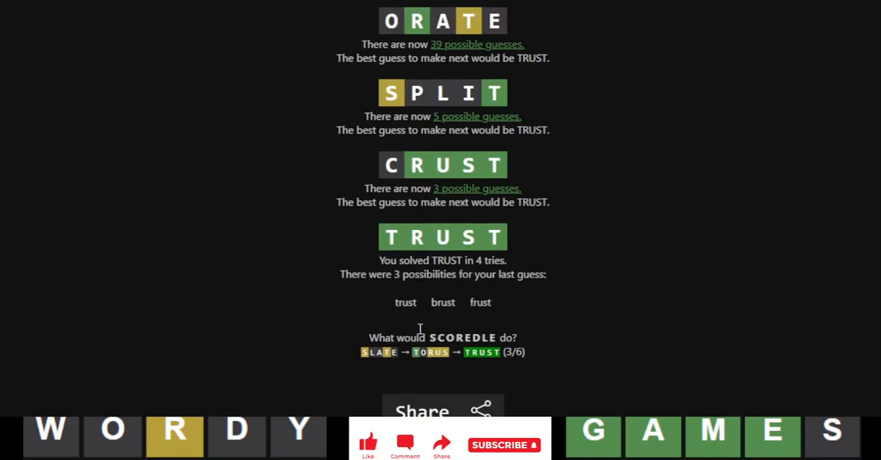
mouse_move(497, 313)
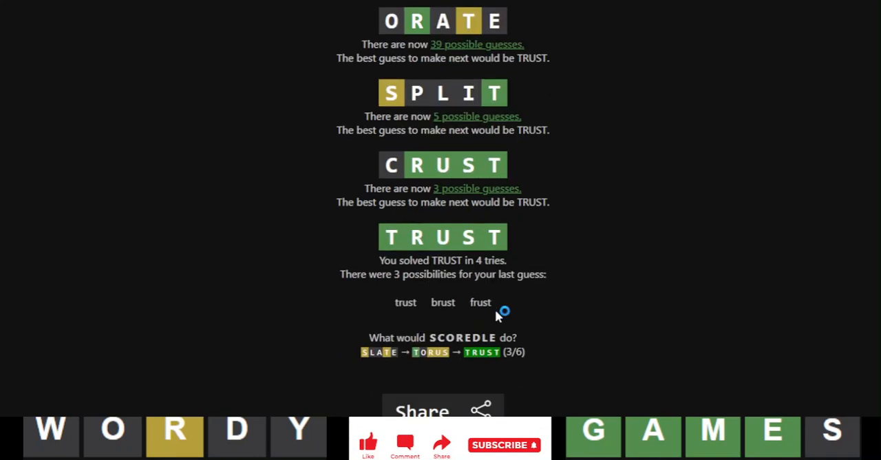
scroll(up, 3)
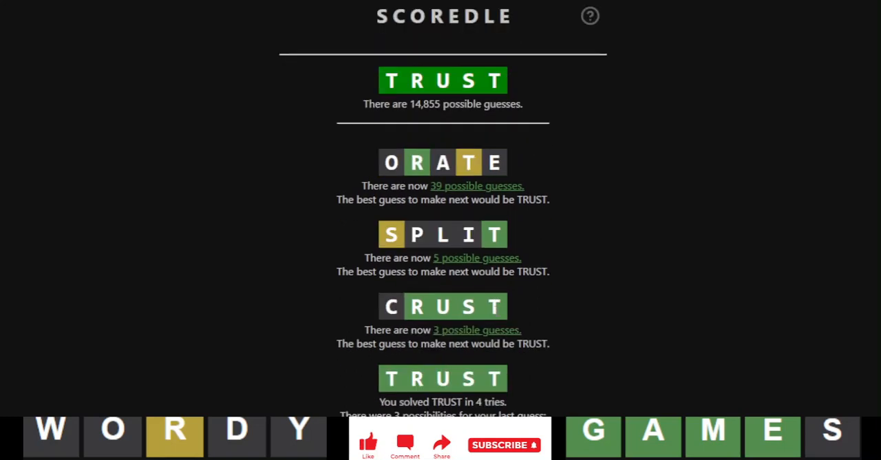
scroll(down, 3)
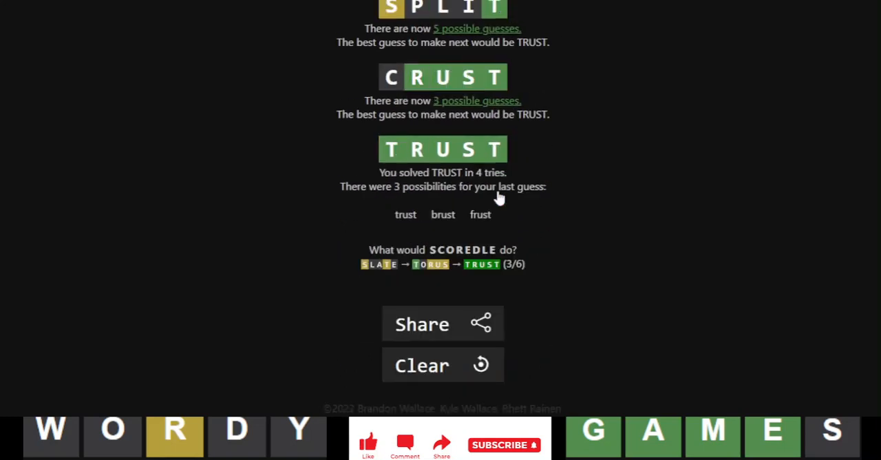
scroll(up, 3)
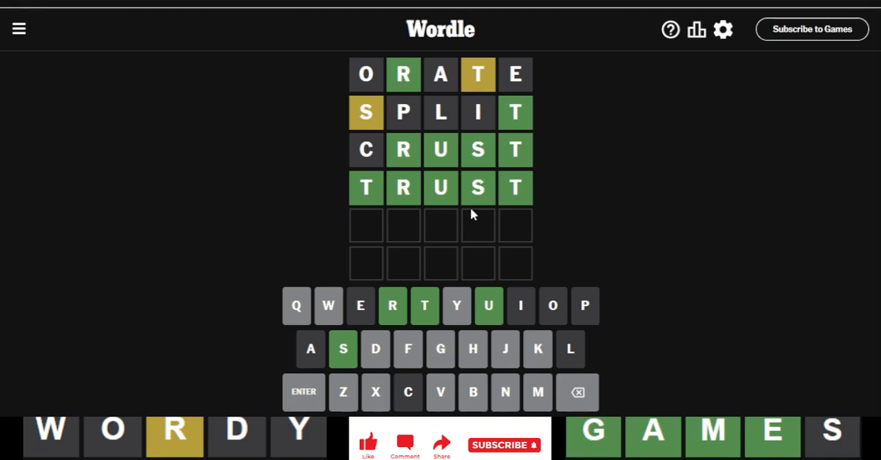
mouse_move(524, 255)
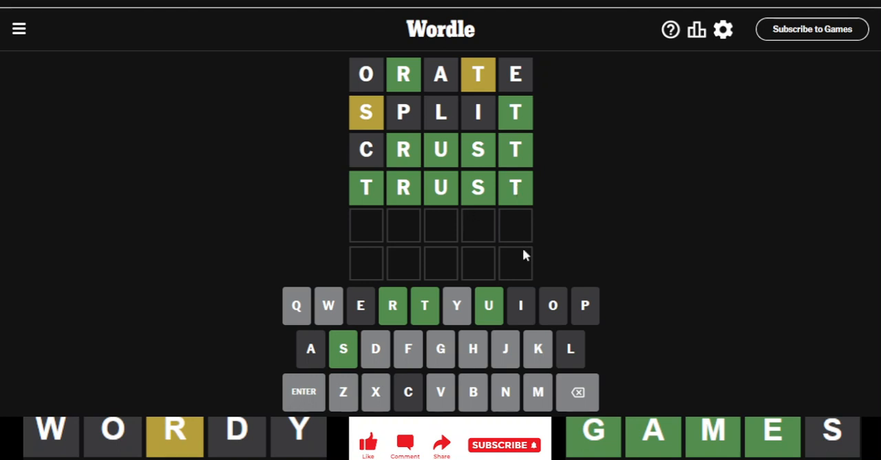